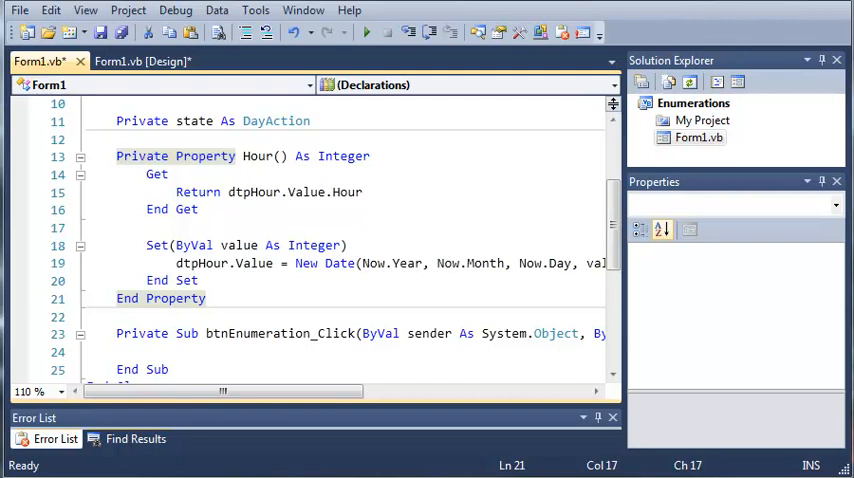
pyautogui.moveTo(370, 176)
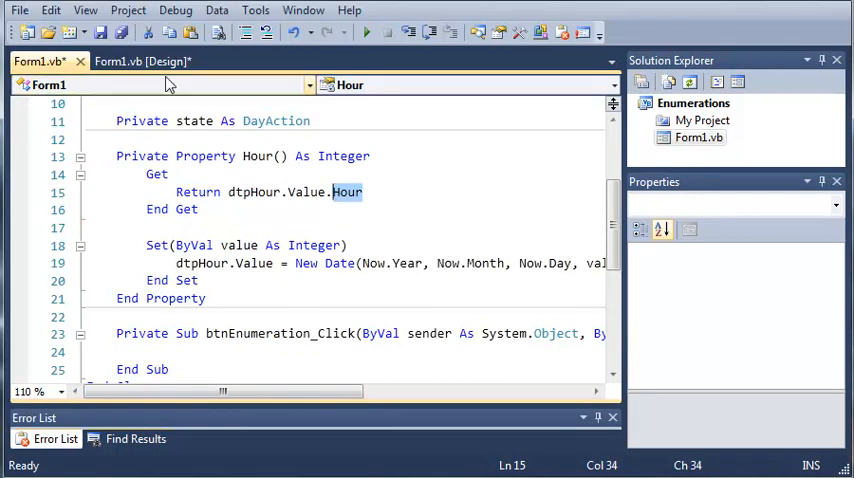
# Review the Hour property's Get and Set blocks, comparing the code with the form layout
pyautogui.click(143, 61)
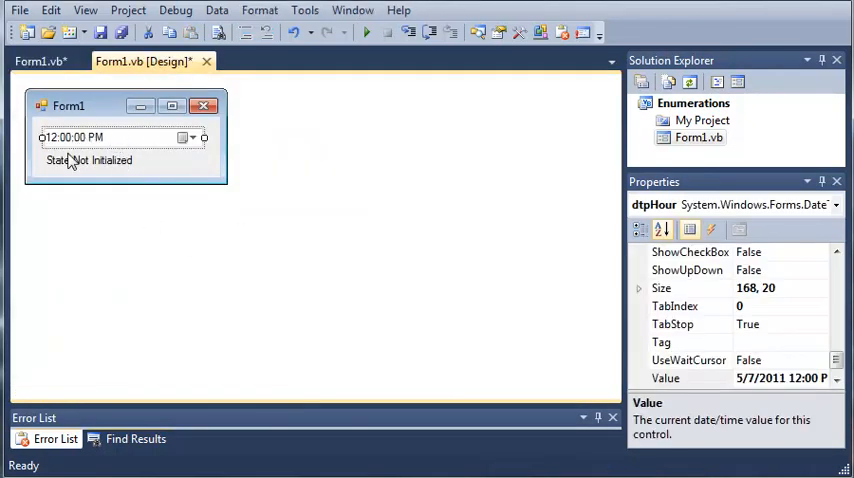
pyautogui.click(37, 61)
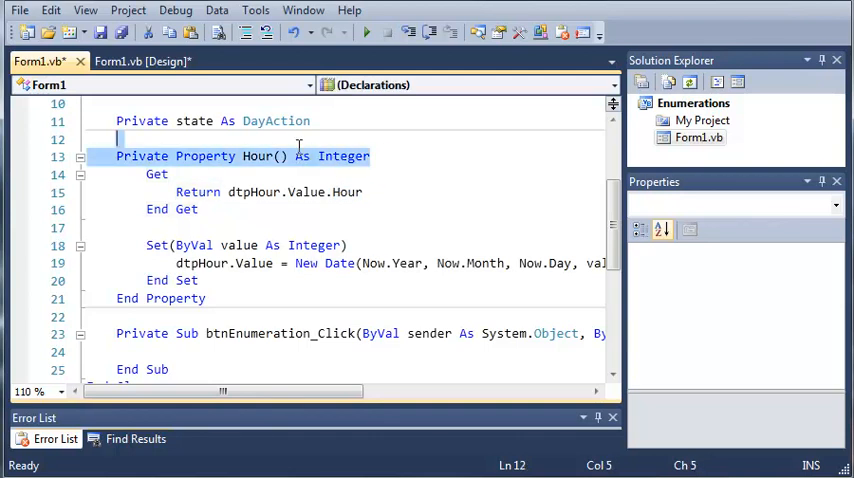
pyautogui.click(309, 263)
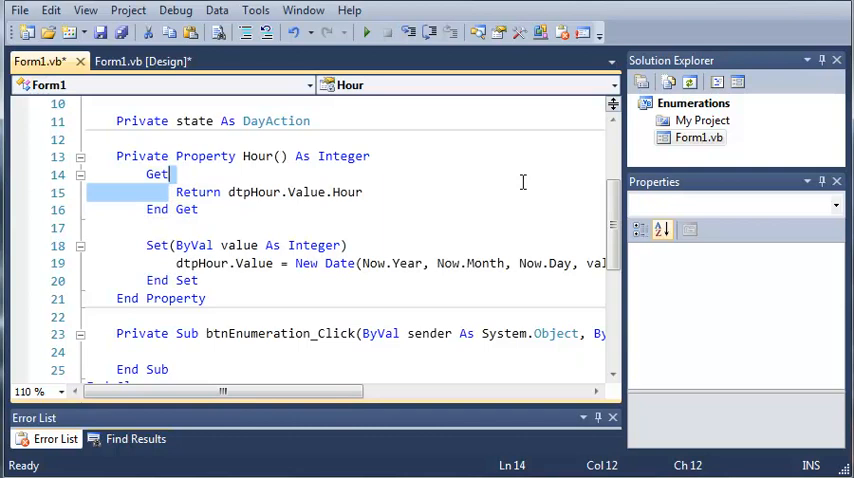
pyautogui.click(120, 139)
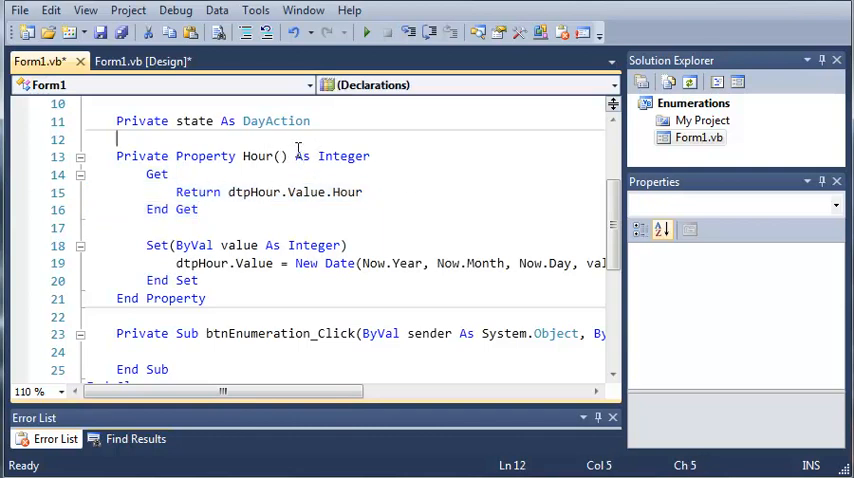
pyautogui.click(177, 245)
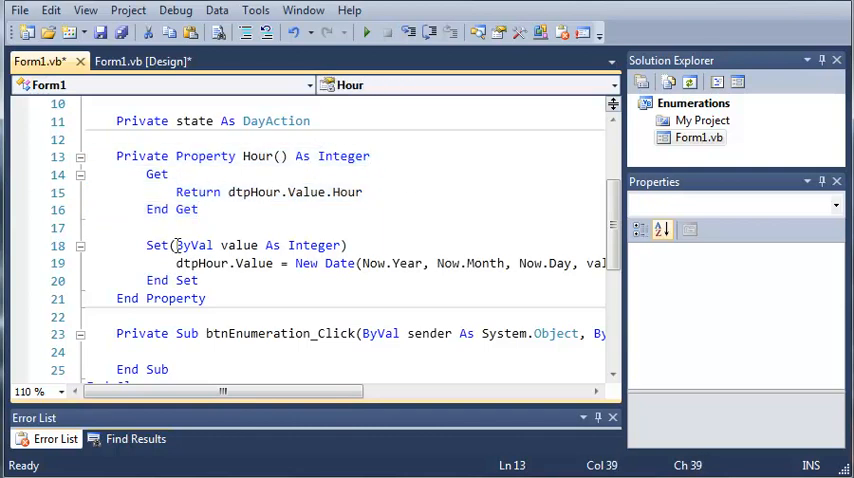
pyautogui.moveTo(240, 245)
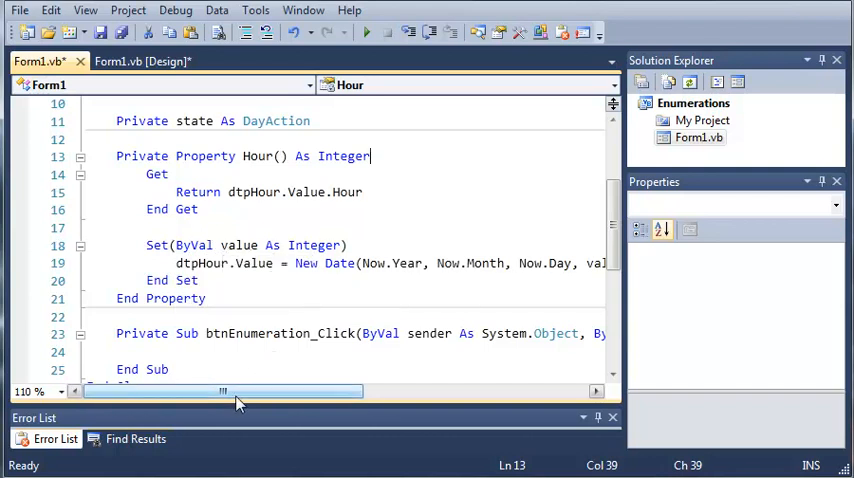
pyautogui.click(143, 61)
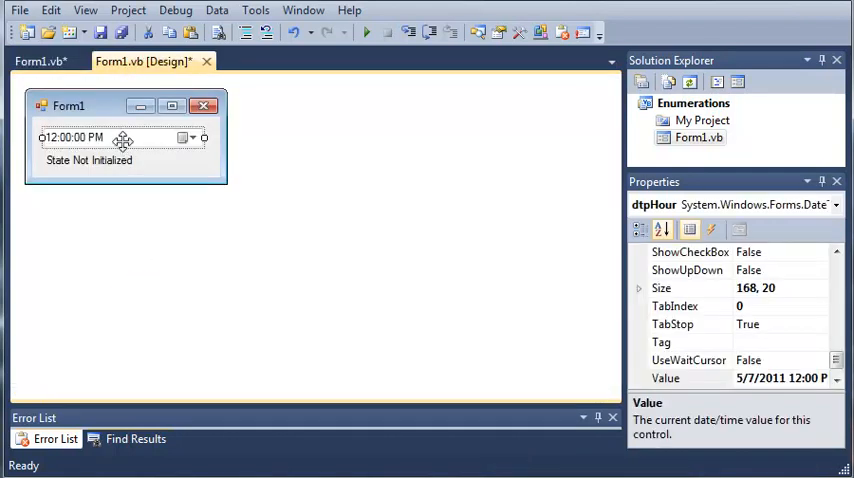
pyautogui.click(37, 61)
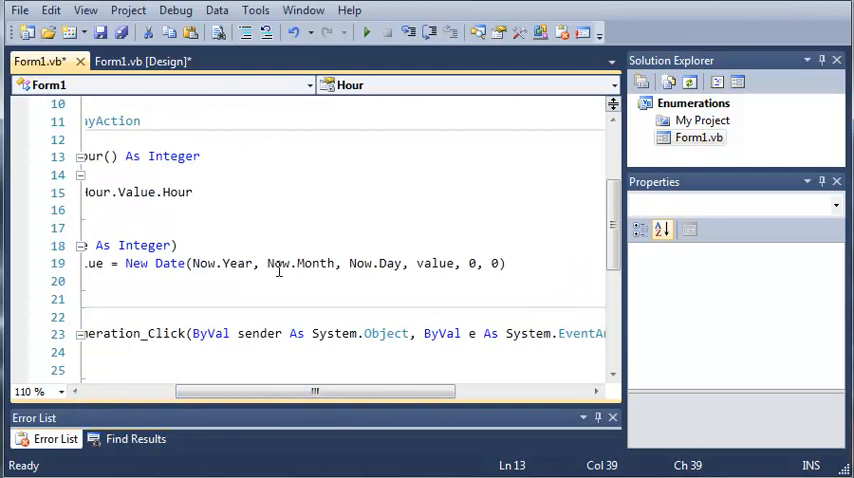
pyautogui.moveTo(396, 293)
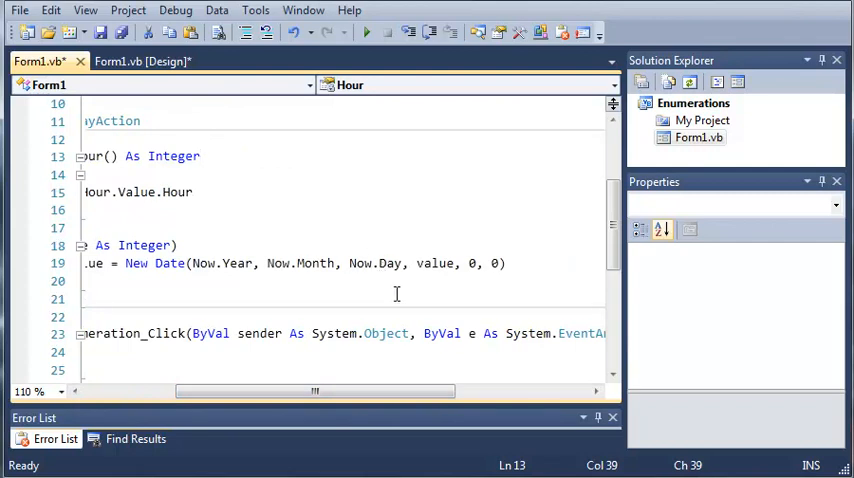
pyautogui.moveTo(413, 253)
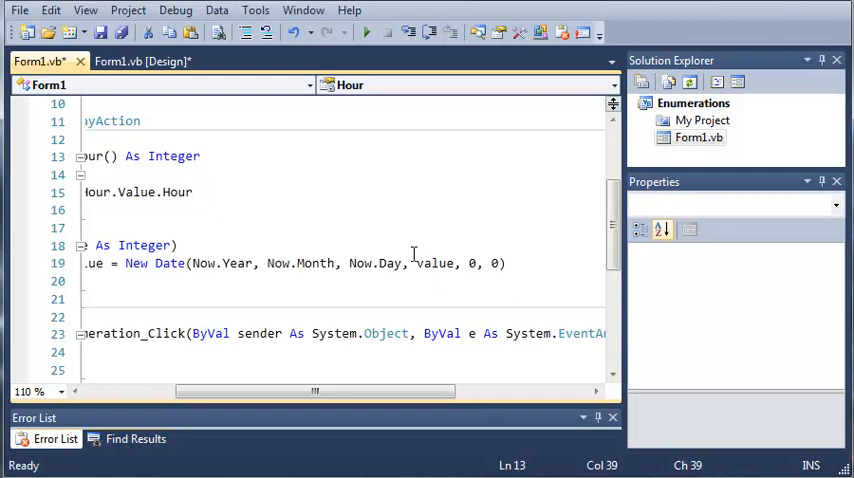
# Select the Set line's value argument, then select the date picker in the designer
pyautogui.doubleClick(434, 263)
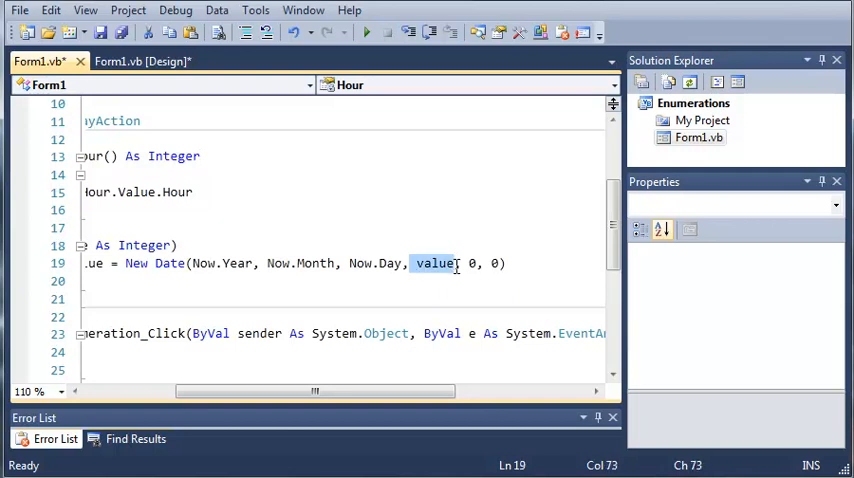
pyautogui.hscroll(-3)
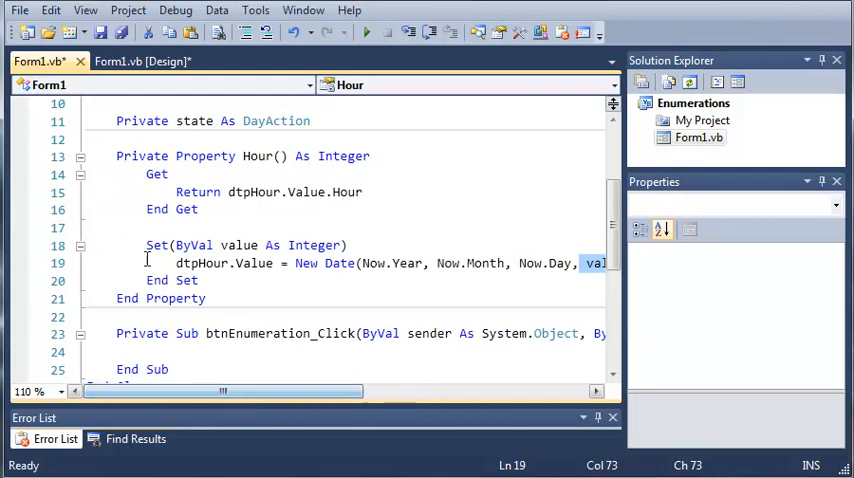
pyautogui.hscroll(3)
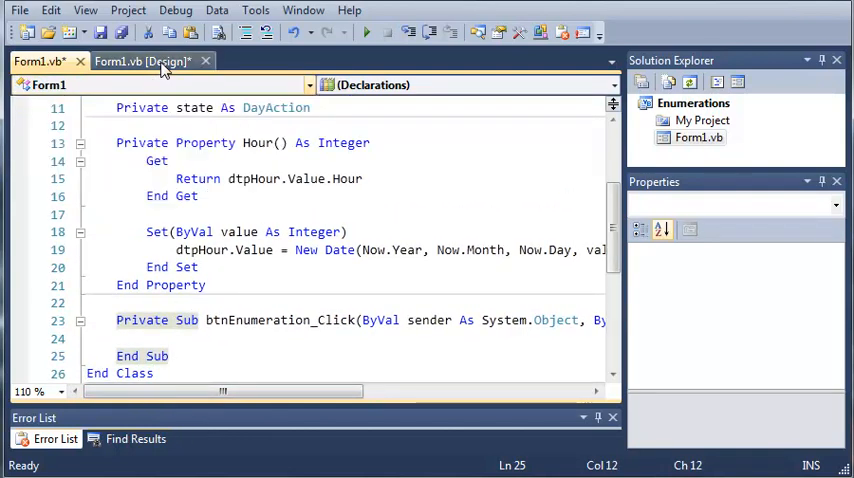
pyautogui.click(143, 61)
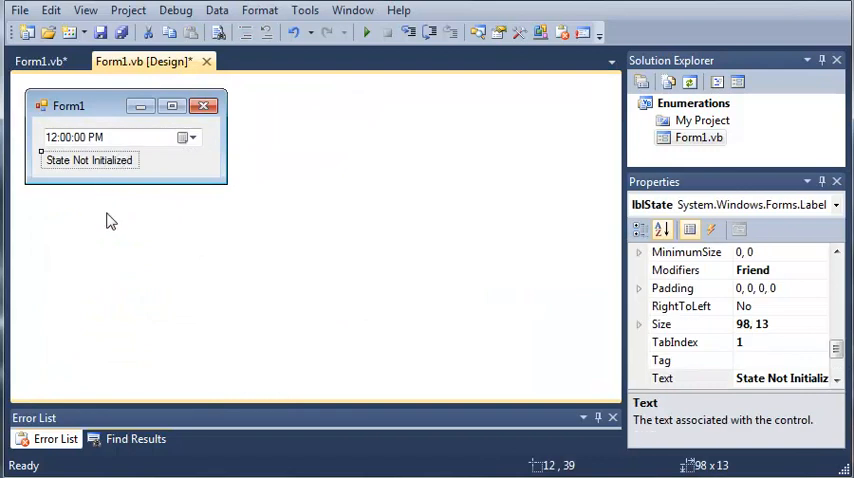
pyautogui.moveTo(145, 208)
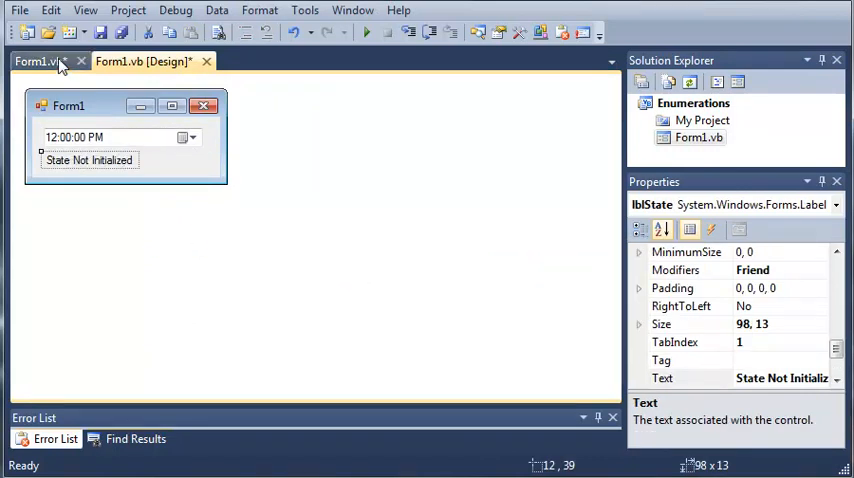
pyautogui.click(35, 61)
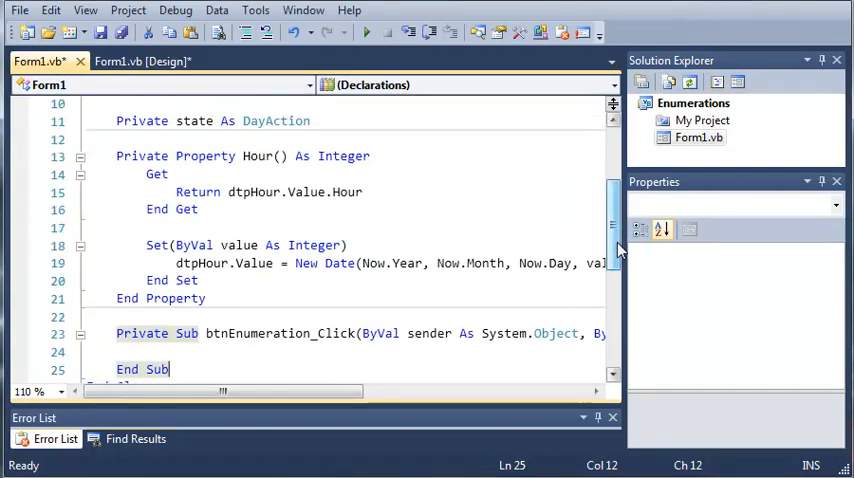
pyautogui.click(143, 61)
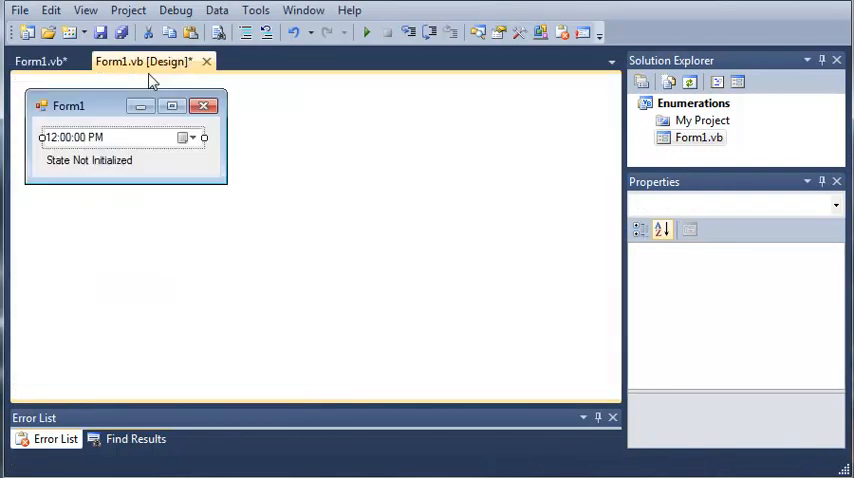
pyautogui.click(110, 137)
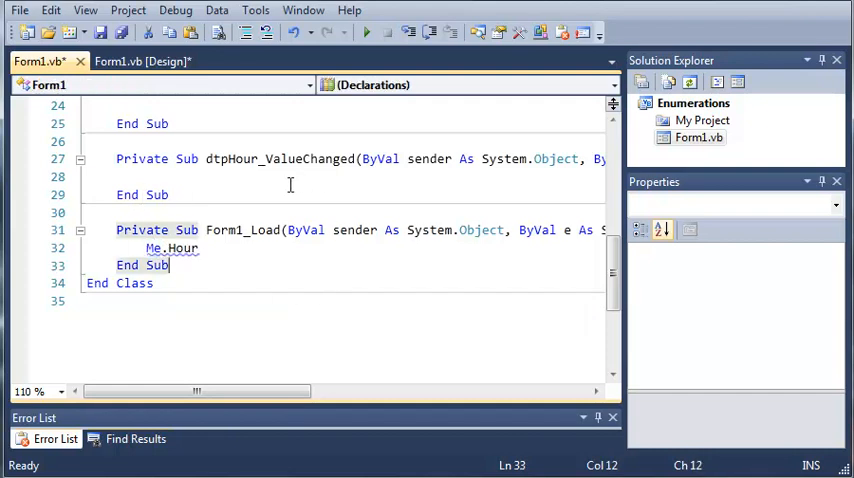
# Make Form1_Load assign Me.Hour = Now.Hour
pyautogui.scroll(3)
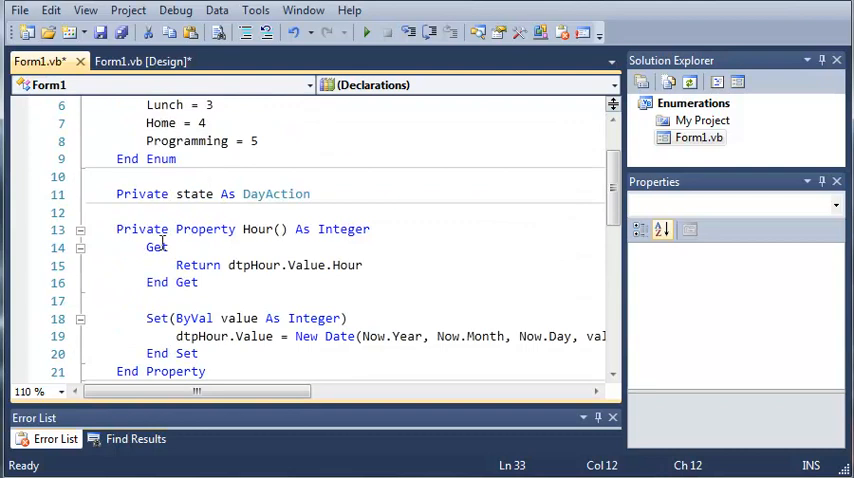
pyautogui.scroll(-3)
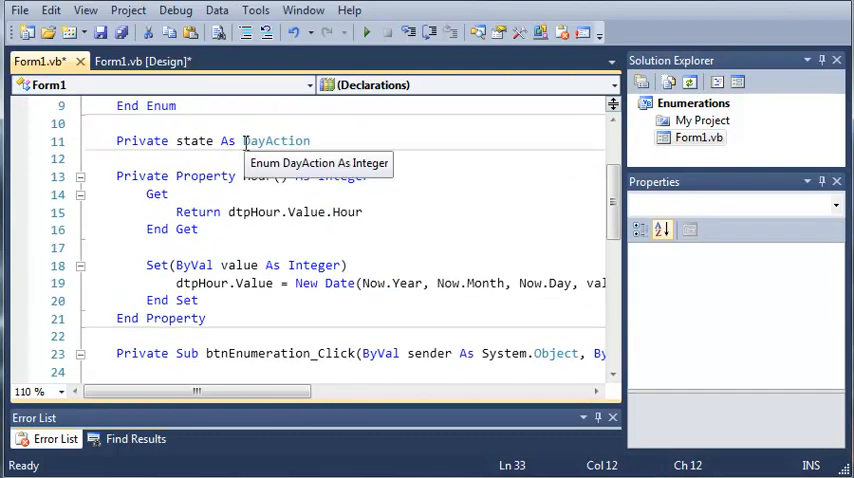
pyautogui.scroll(-3)
pyautogui.write('Me.Hour =')
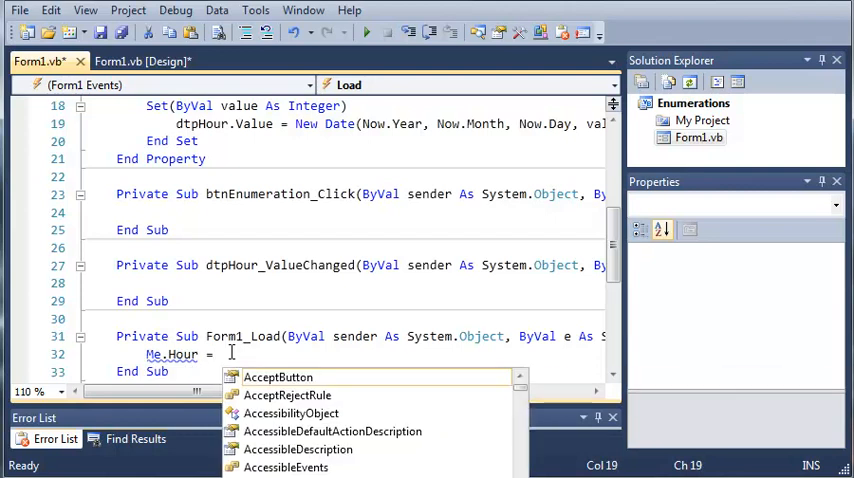
pyautogui.moveTo(278, 377)
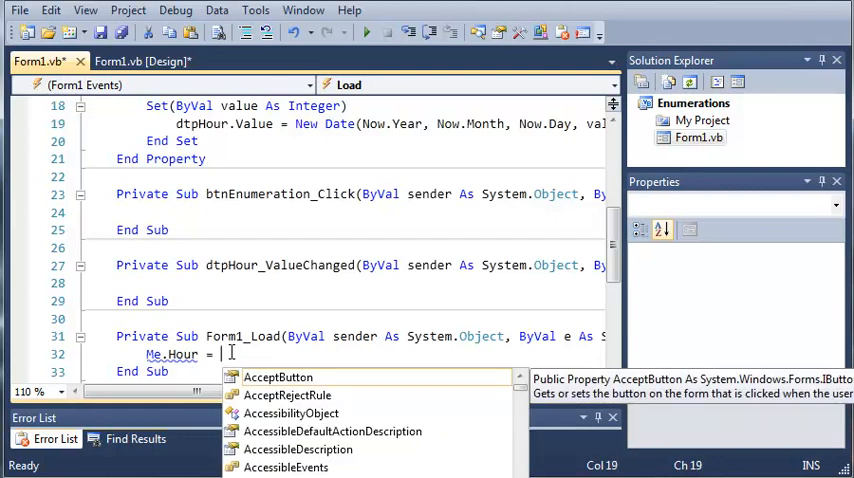
pyautogui.write('Now')
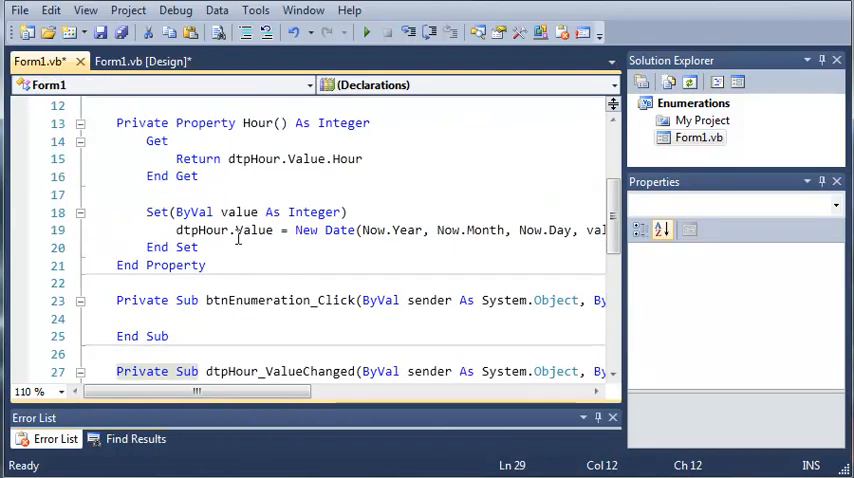
pyautogui.scroll(-3)
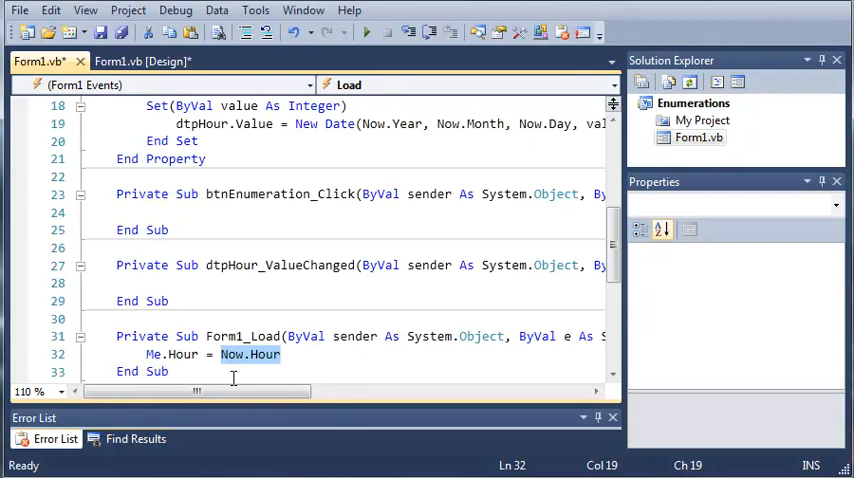
pyautogui.moveTo(250, 310)
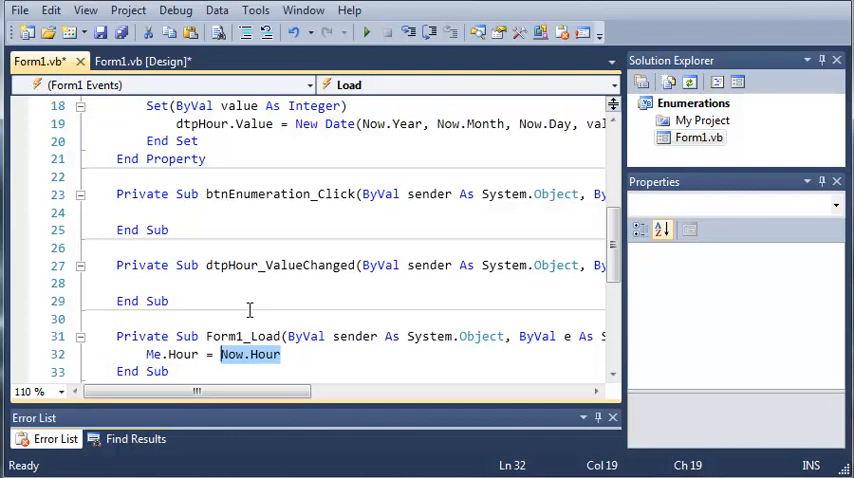
# Write Me.Hour = dtpHour.Value.Hour inside the dtpHour_ValueChanged handler
pyautogui.click(148, 283)
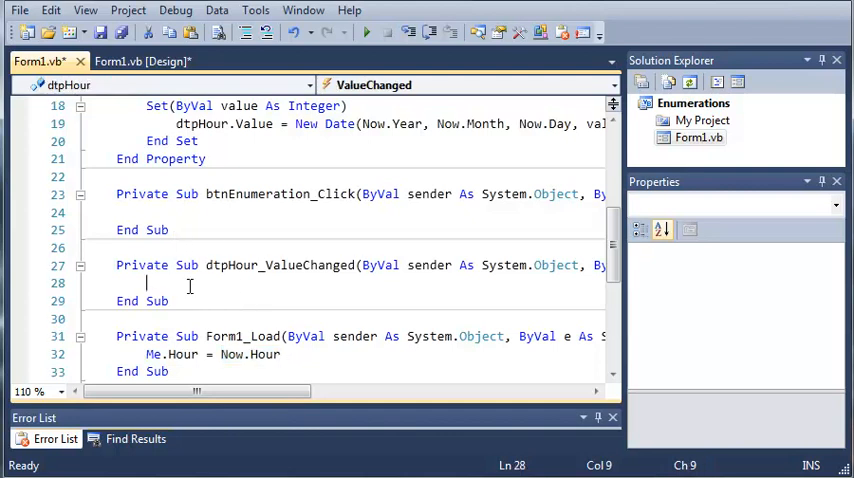
pyautogui.write('Me.')
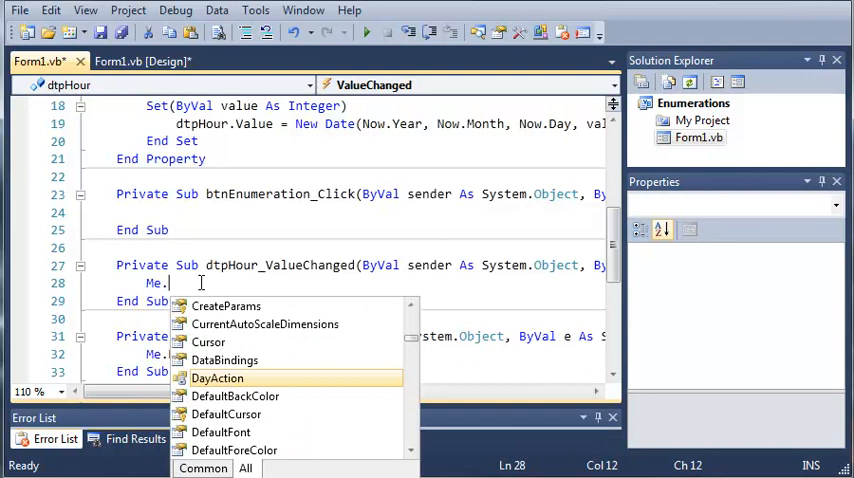
pyautogui.write('Hour =')
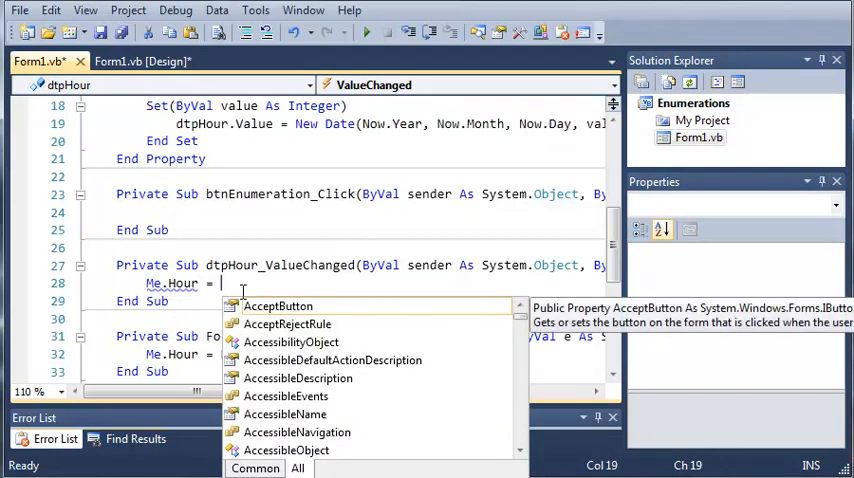
pyautogui.write('dtpHour.Valu')
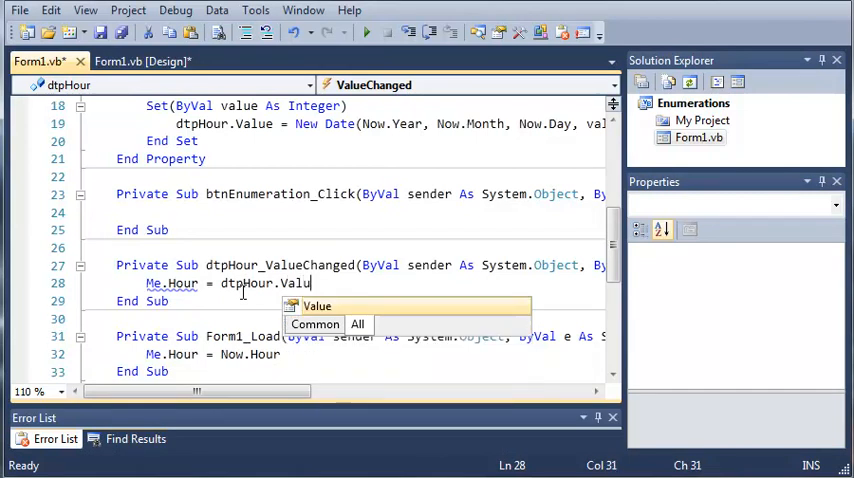
pyautogui.write('e.Hour')
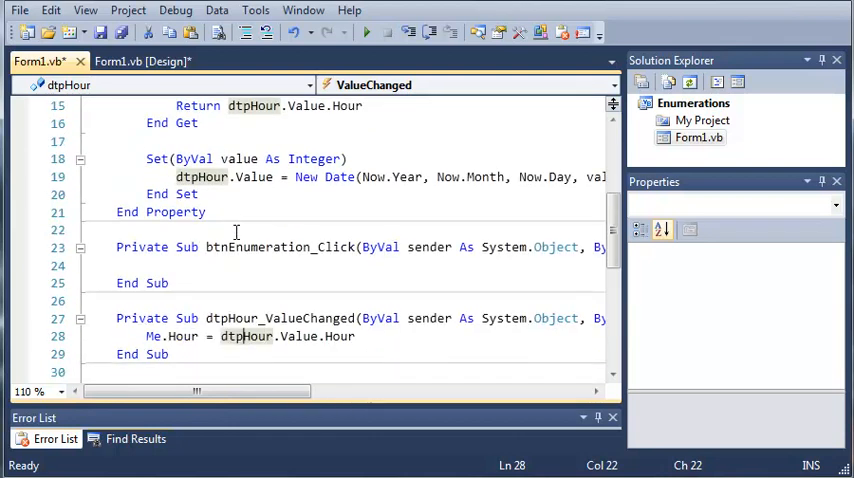
# Check the State Not Initialized label's name in design view, then return to the code
pyautogui.scroll(3)
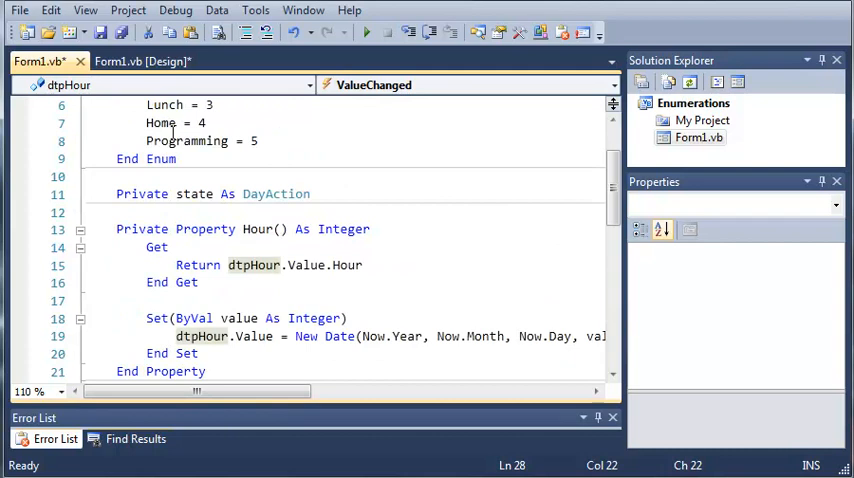
pyautogui.click(143, 61)
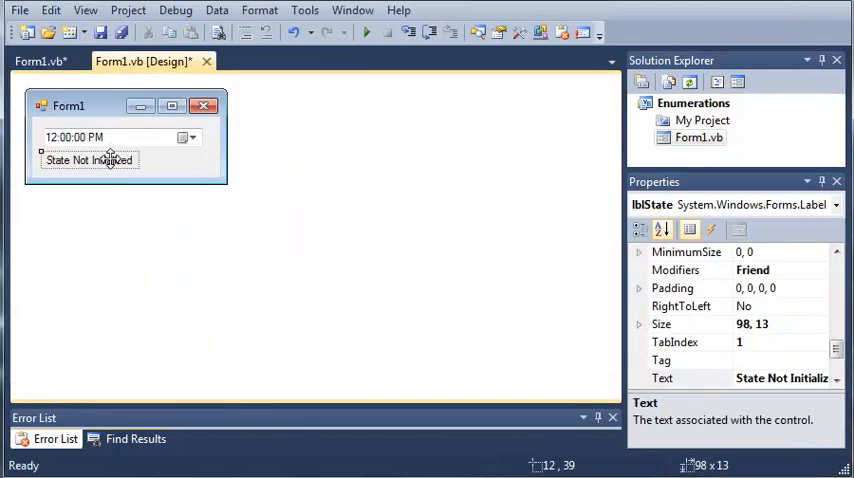
pyautogui.click(40, 61)
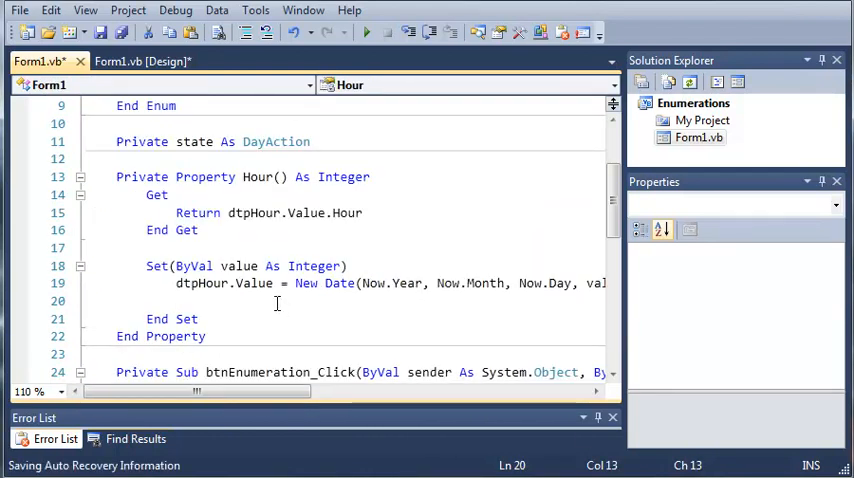
# Add lblState.Text = "At " & value & ":00, Richard is " to the Hour Set block
pyautogui.write('lblState.')
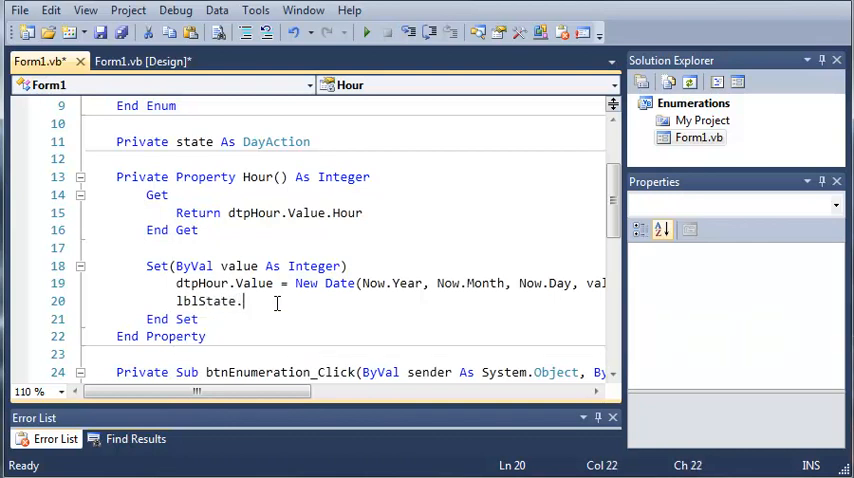
pyautogui.write('Text')
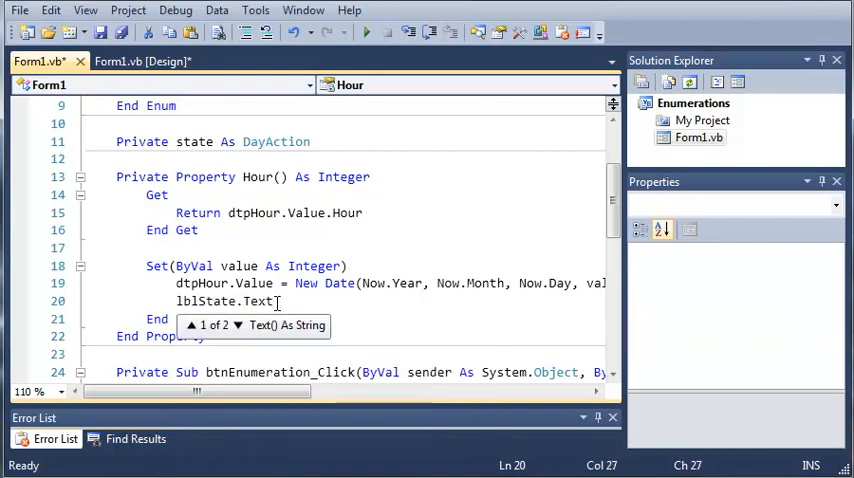
pyautogui.write('= "At')
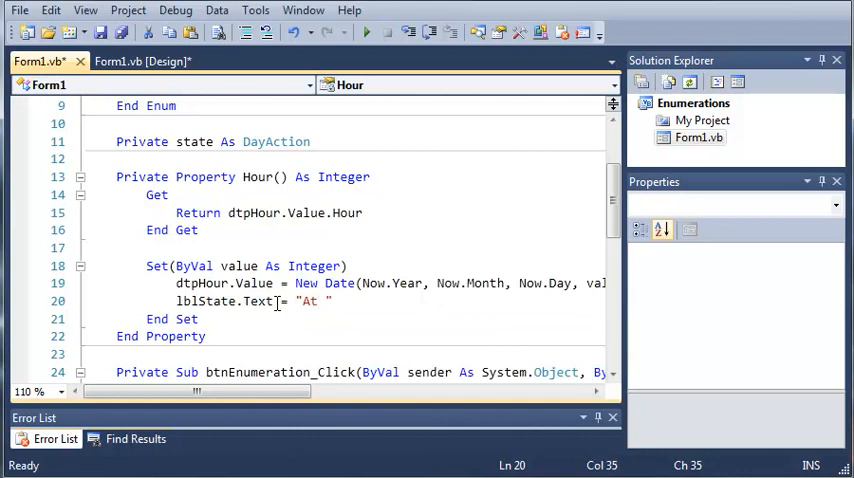
pyautogui.write('&')
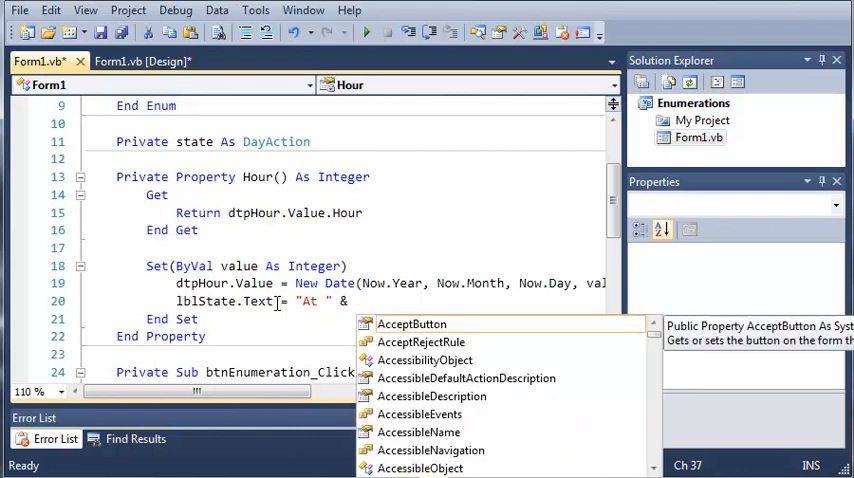
pyautogui.write('value')
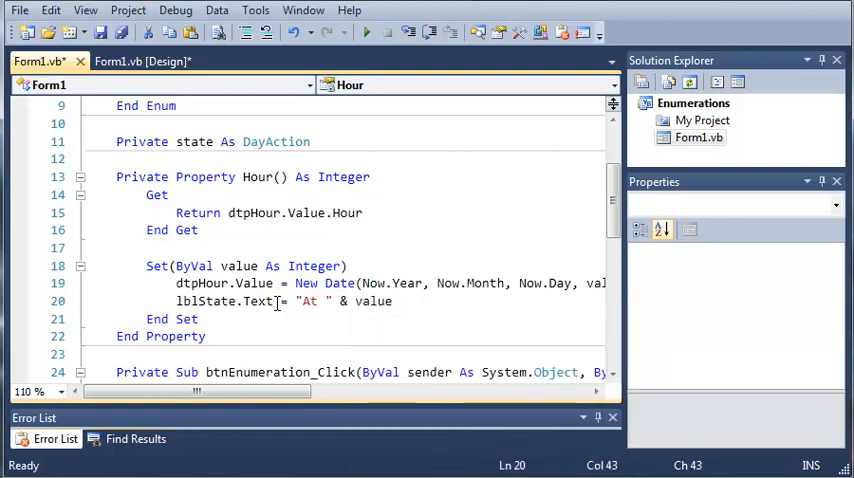
pyautogui.write('& "')
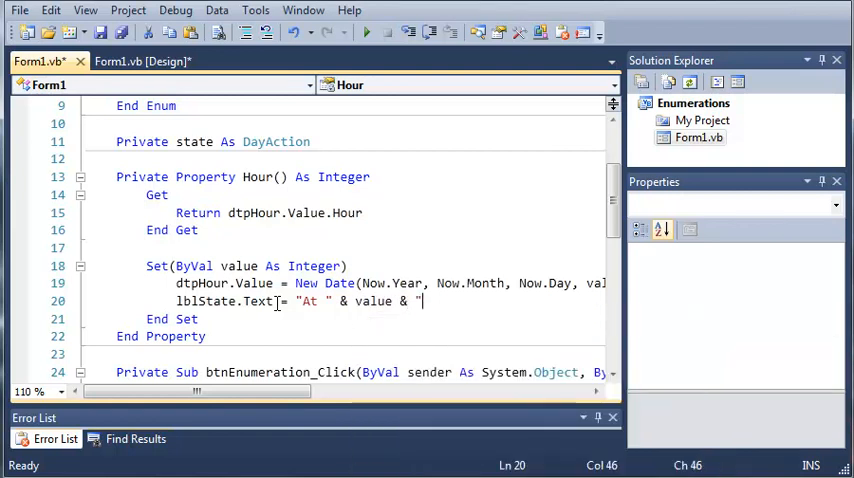
pyautogui.write(':00, Rich')
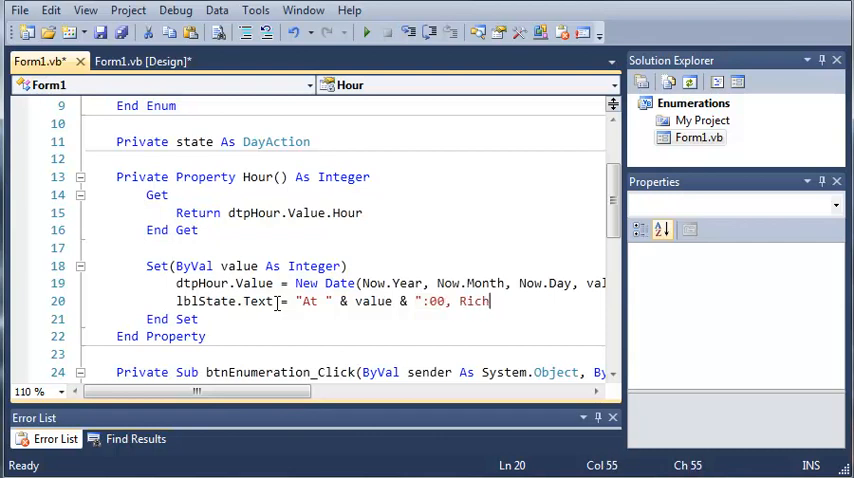
pyautogui.write('ard is "')
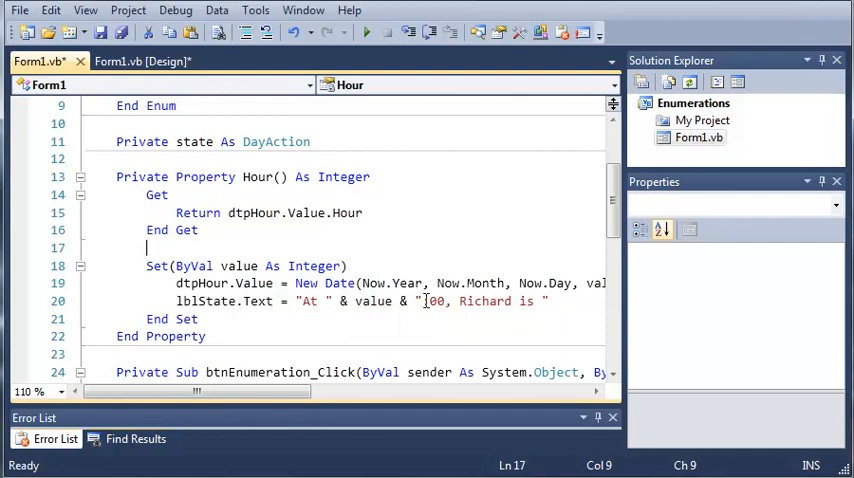
pyautogui.click(545, 301)
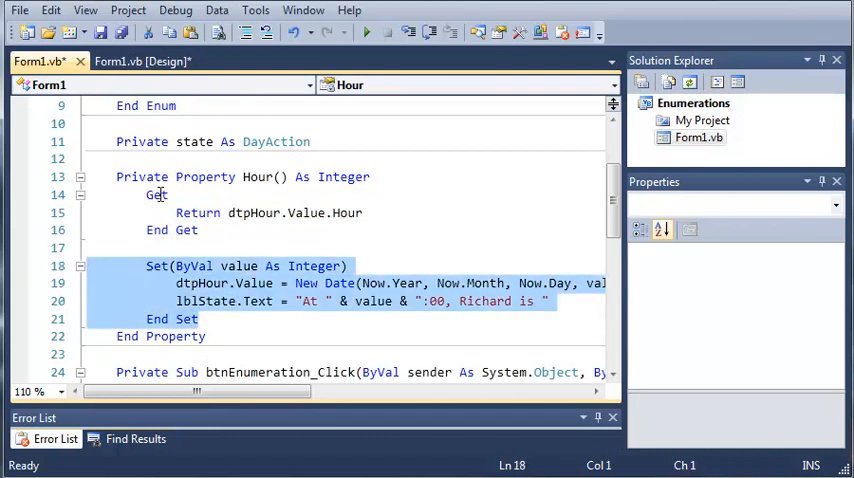
pyautogui.click(142, 61)
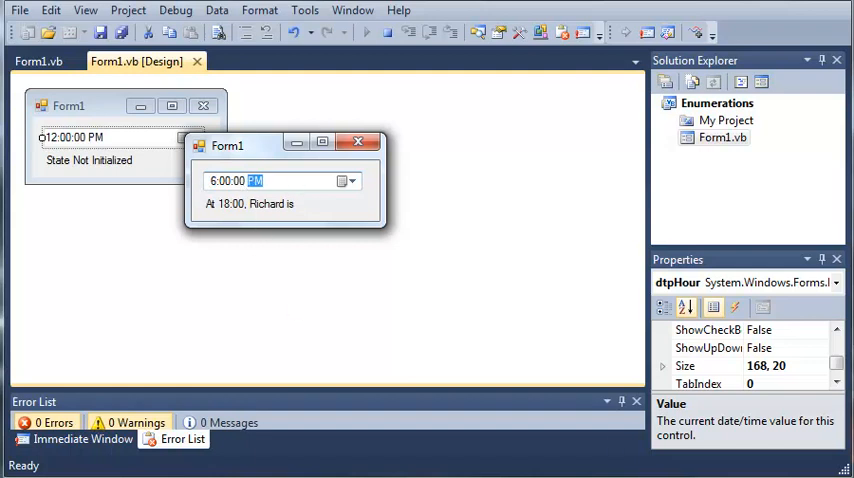
pyautogui.moveTo(471, 337)
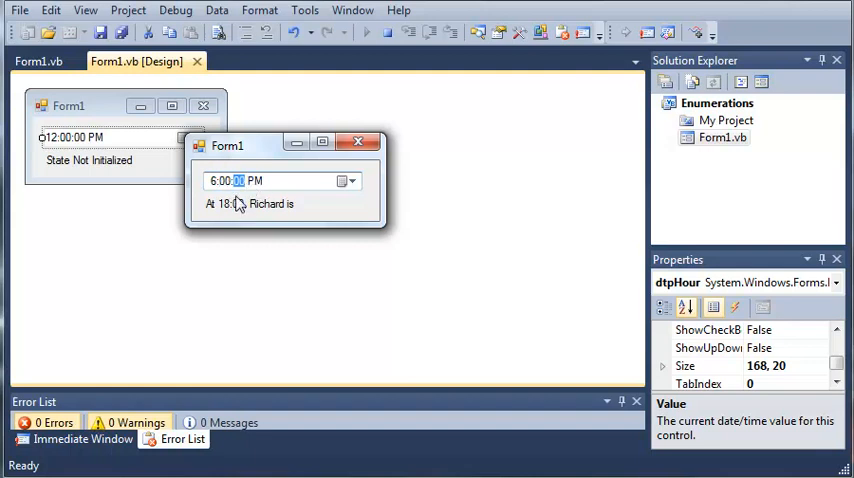
# In the running form, select the picker's hour part to change the hour
pyautogui.click(214, 181)
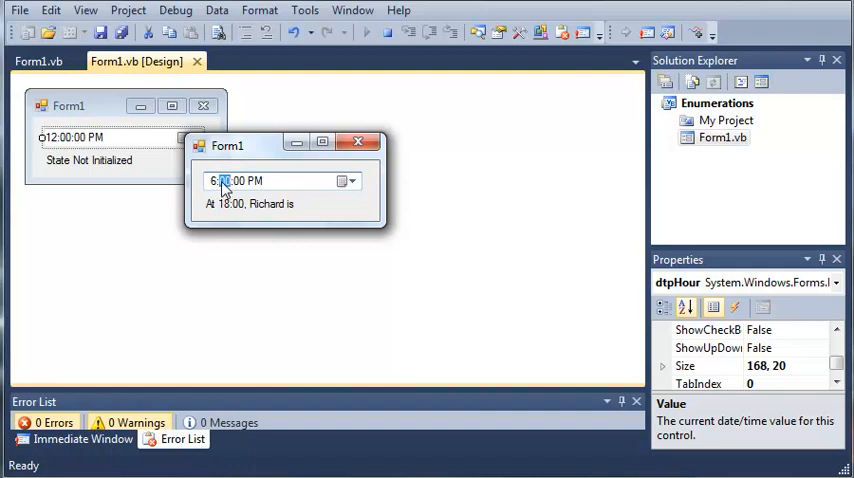
pyautogui.click(238, 181)
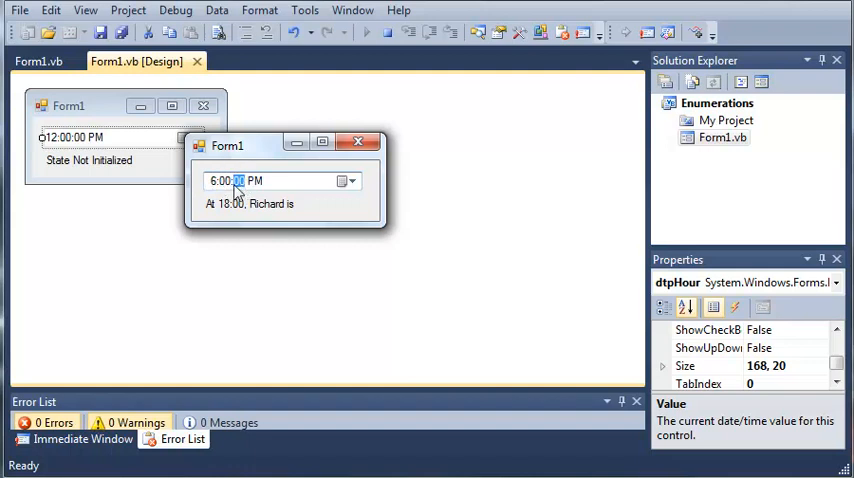
pyautogui.click(216, 181)
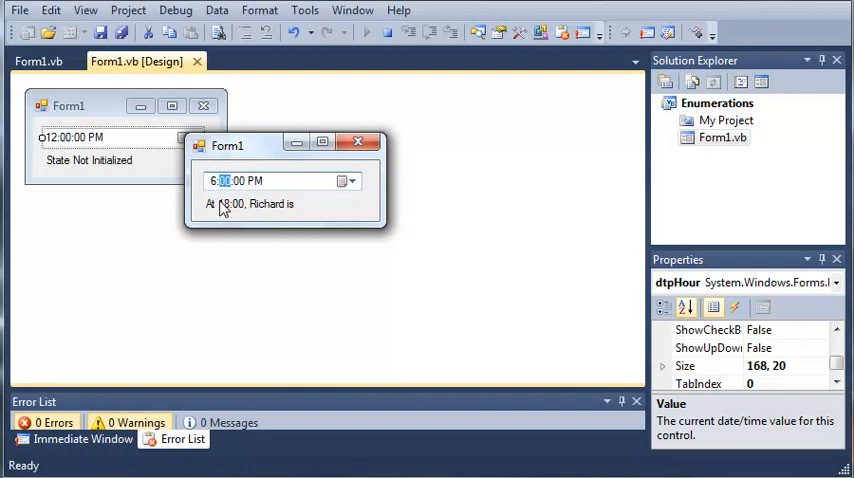
pyautogui.moveTo(272, 209)
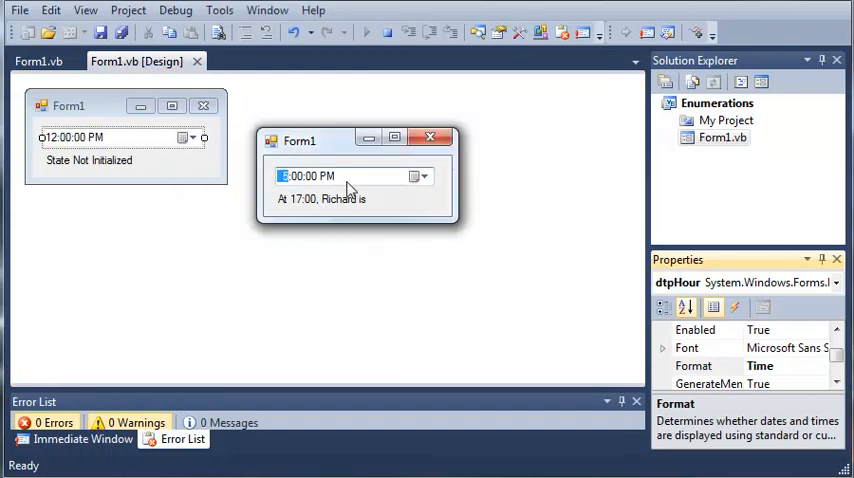
pyautogui.moveTo(349, 199)
pyautogui.write('4')
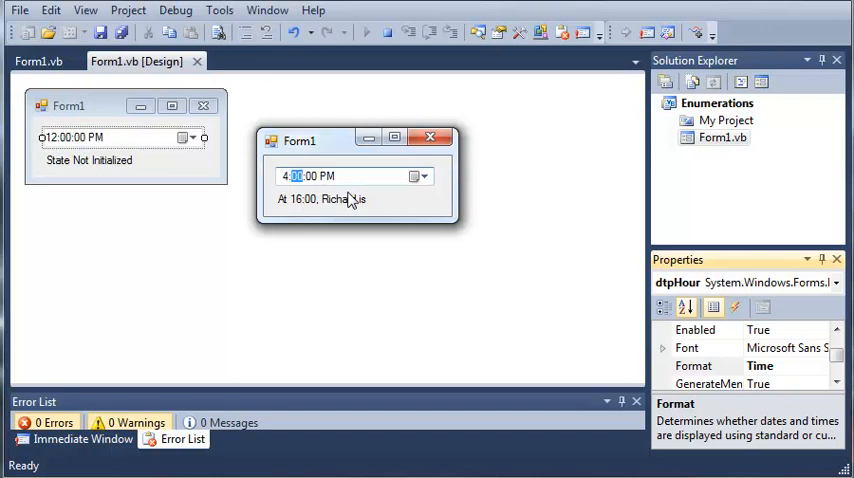
pyautogui.moveTo(313, 200)
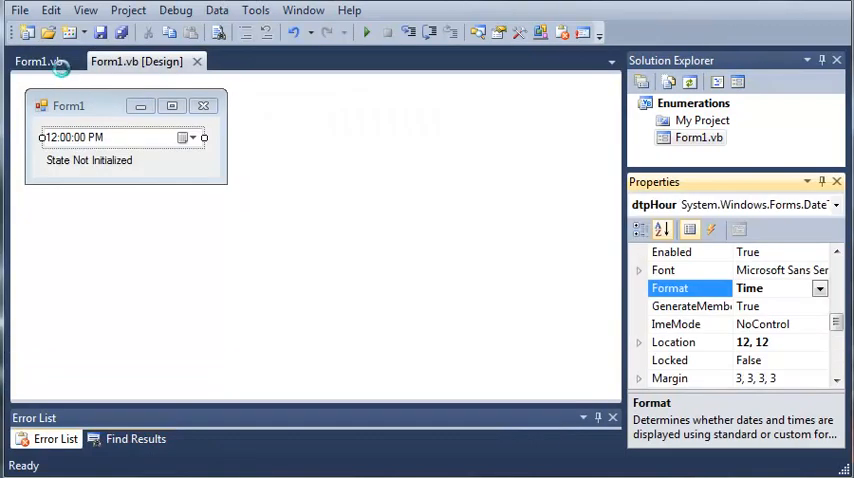
# Return to Form1's code and scroll through the Hour property and its handlers
pyautogui.click(36, 61)
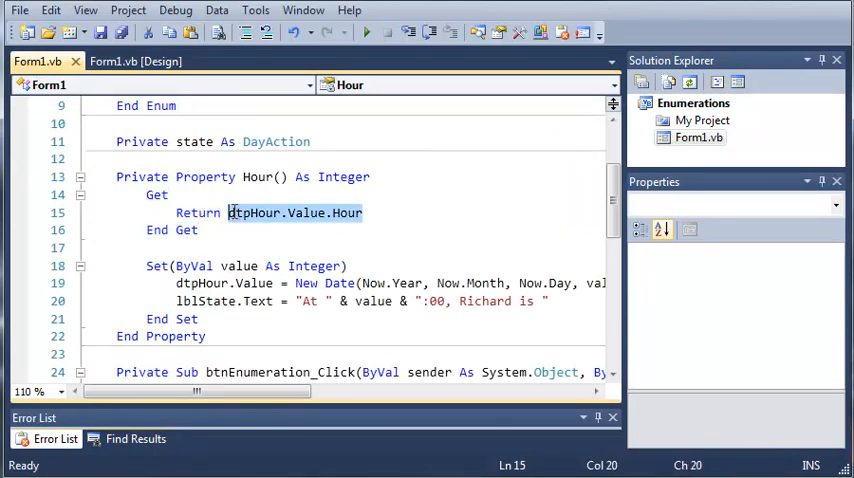
pyautogui.moveTo(240, 266)
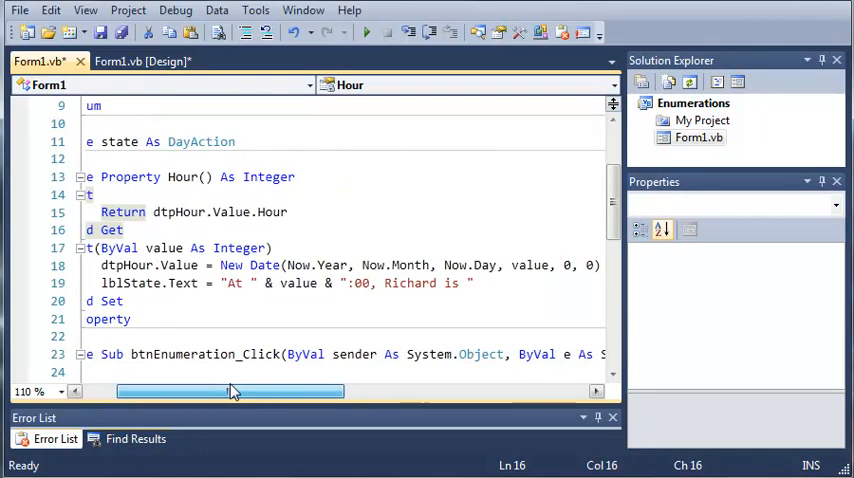
pyautogui.moveTo(230, 390); pyautogui.dragTo(220, 390)
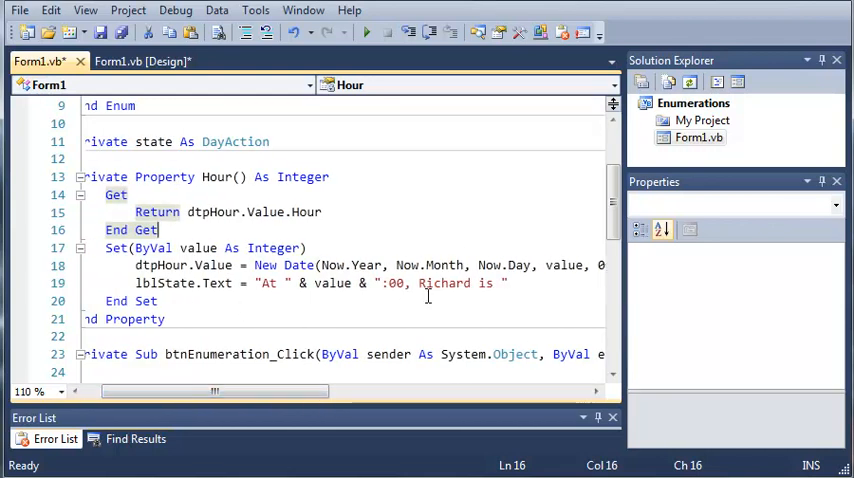
pyautogui.moveTo(361, 283)
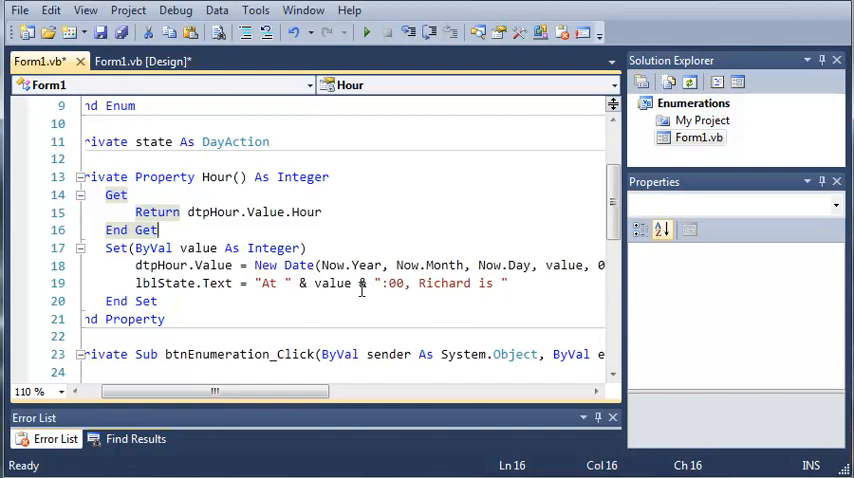
pyautogui.moveTo(333, 283)
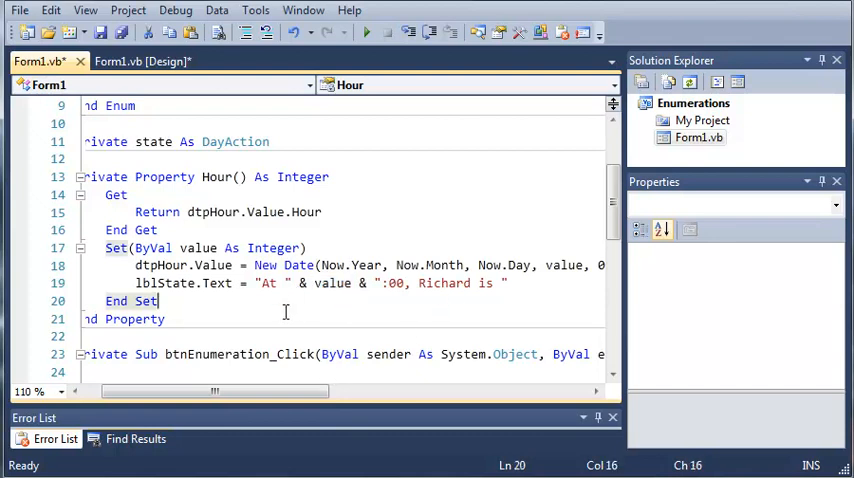
pyautogui.scroll(-3)
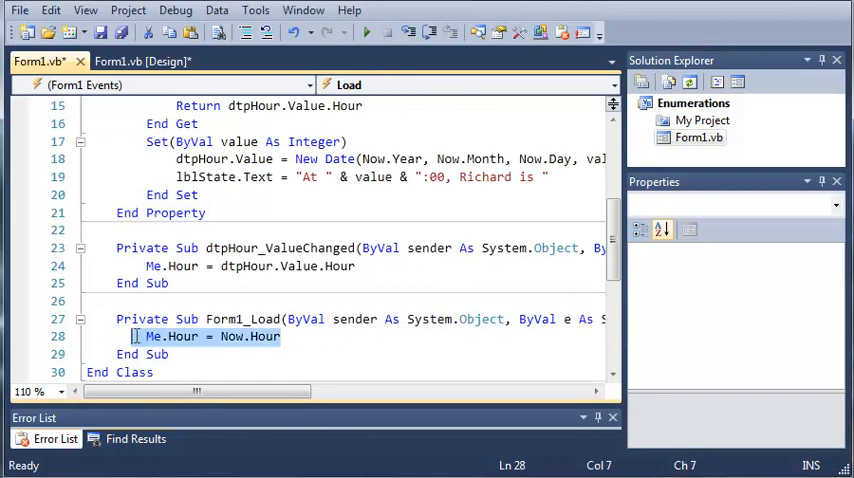
pyautogui.click(282, 336)
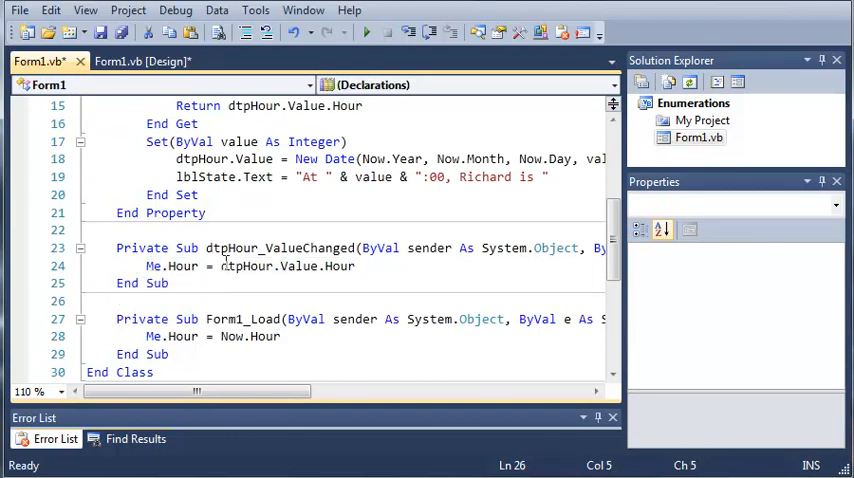
pyautogui.moveTo(270, 266)
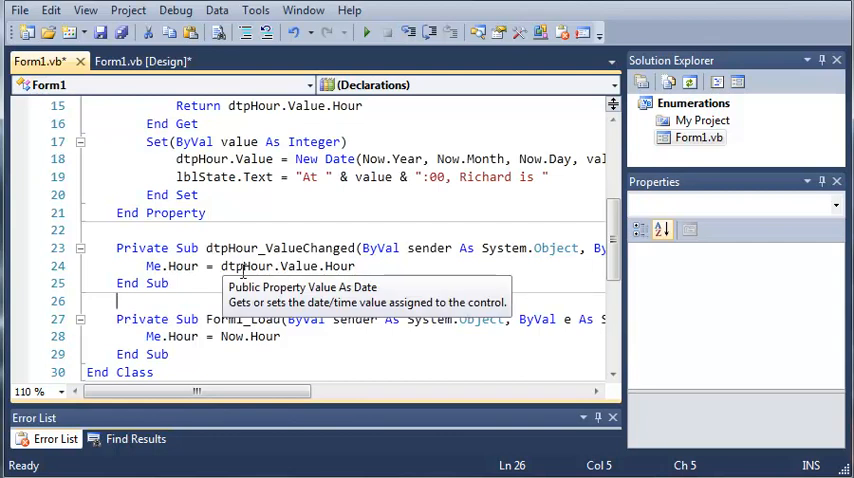
pyautogui.moveTo(367, 271)
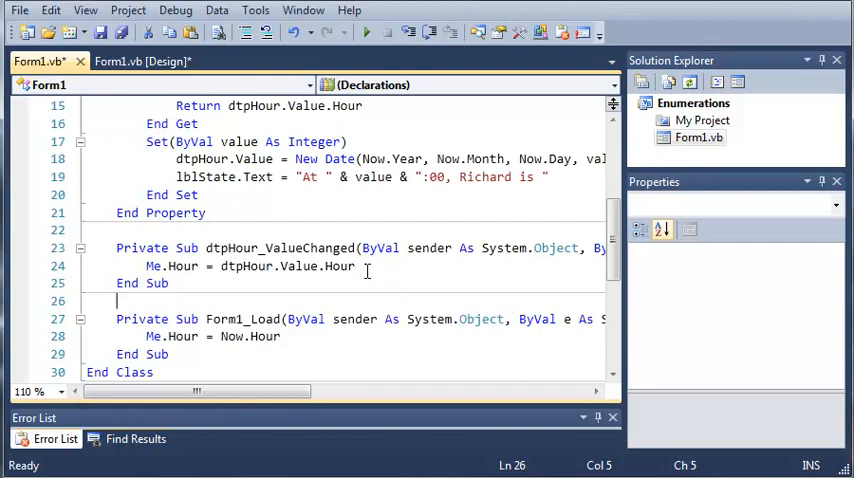
pyautogui.moveTo(170, 270)
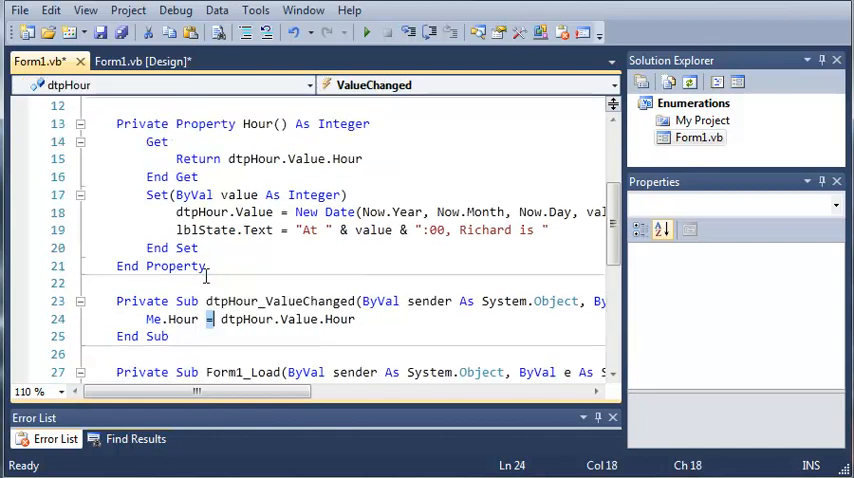
pyautogui.scroll(3)
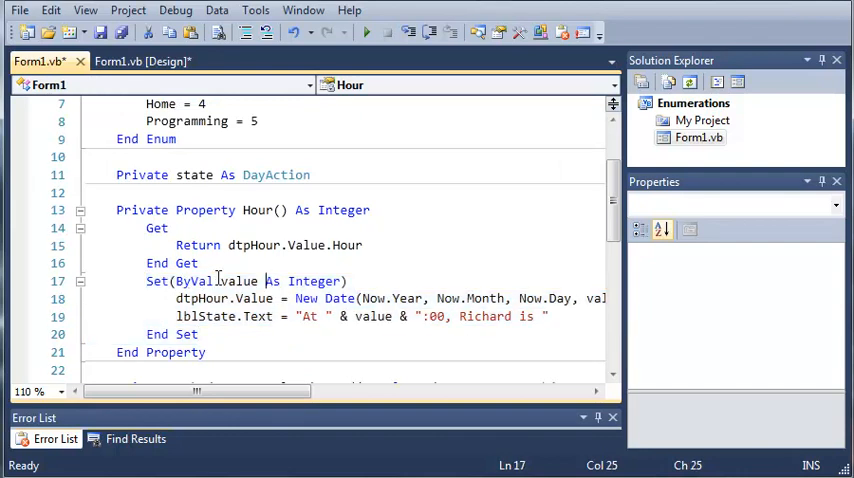
pyautogui.scroll(-3)
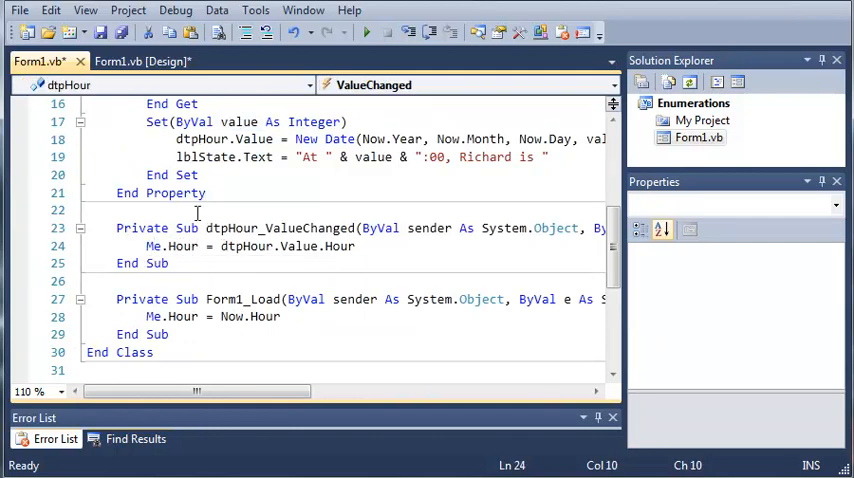
pyautogui.moveTo(172, 121)
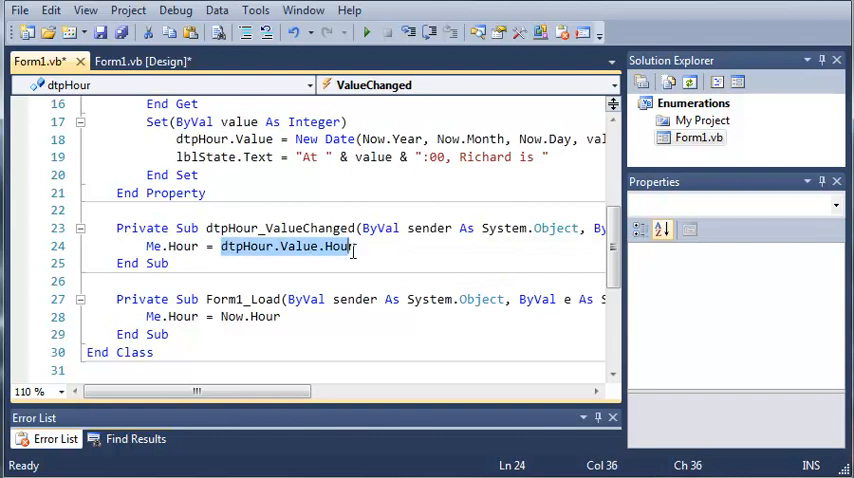
pyautogui.click(125, 281)
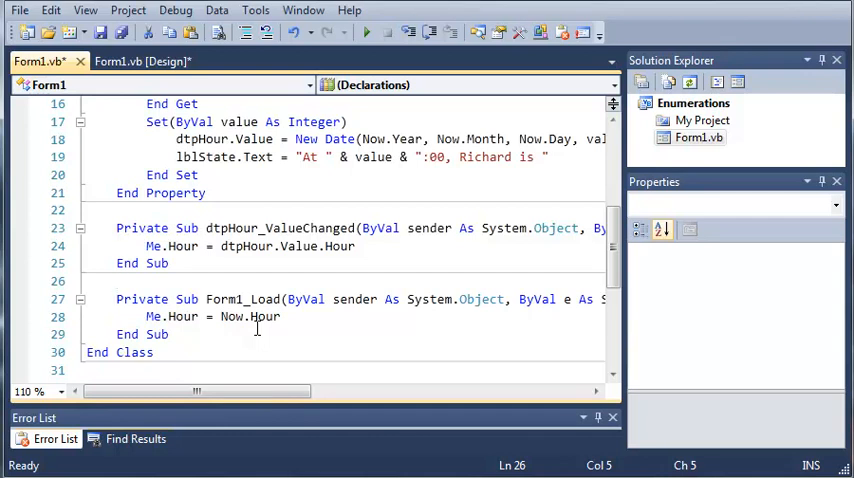
pyautogui.click(118, 281)
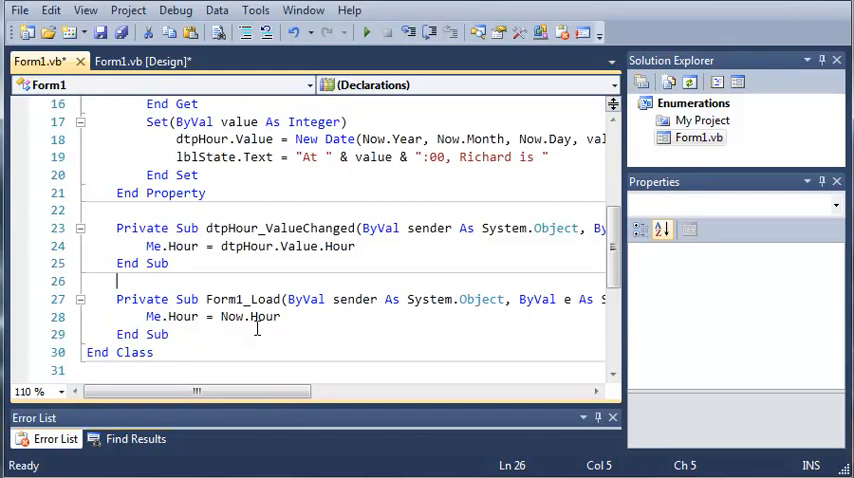